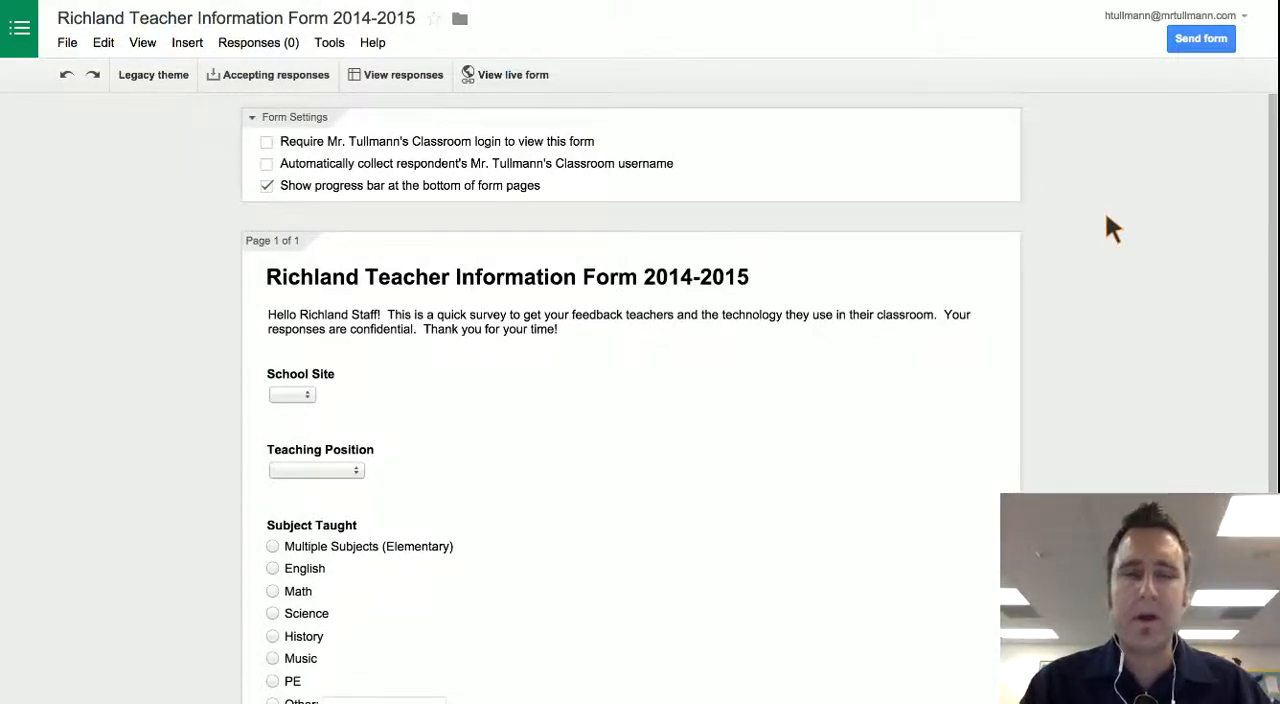
pyautogui.moveTo(1013, 235)
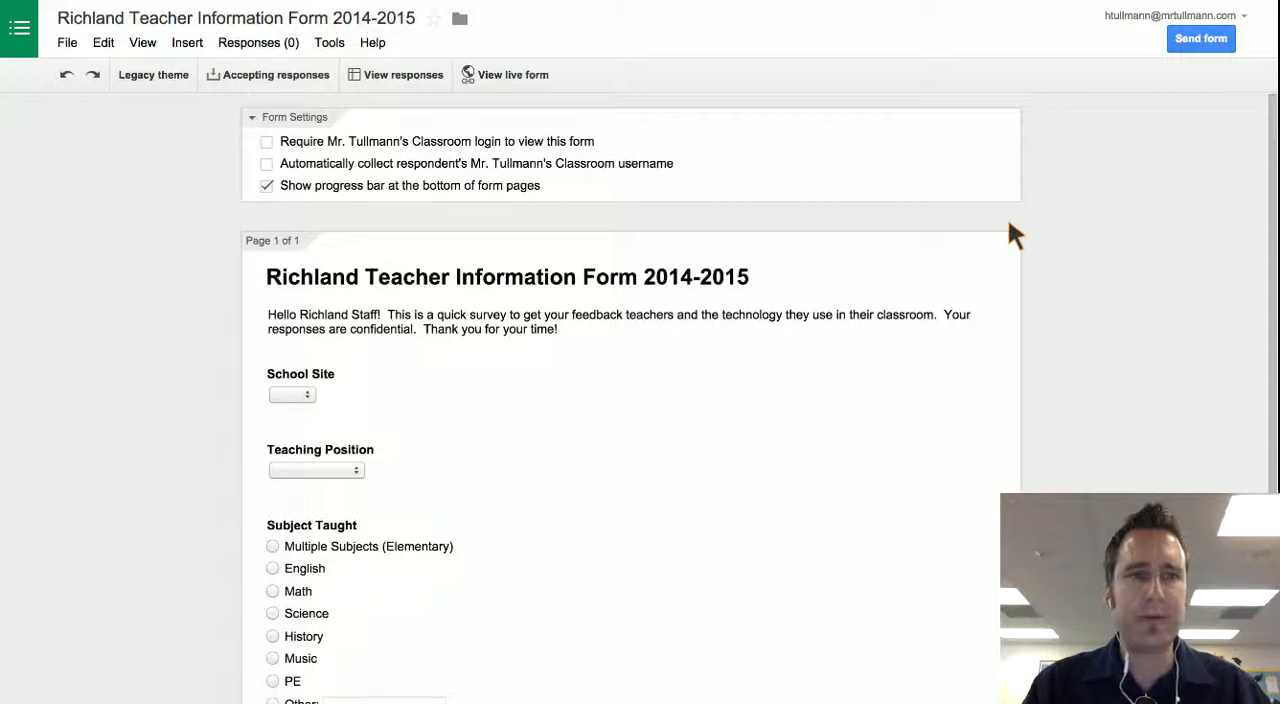
# Change the form's access from classroom-only to 'Anyone with the link' and save.
pyautogui.click(67, 42)
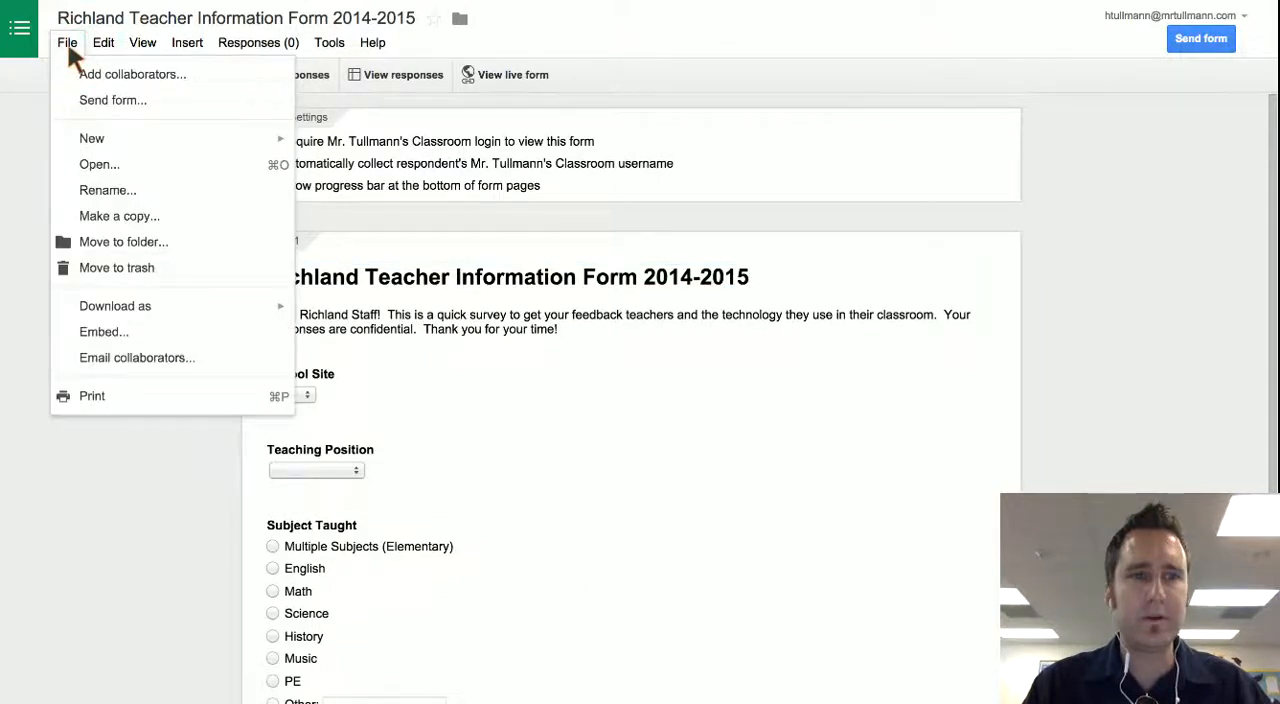
pyautogui.moveTo(137, 357)
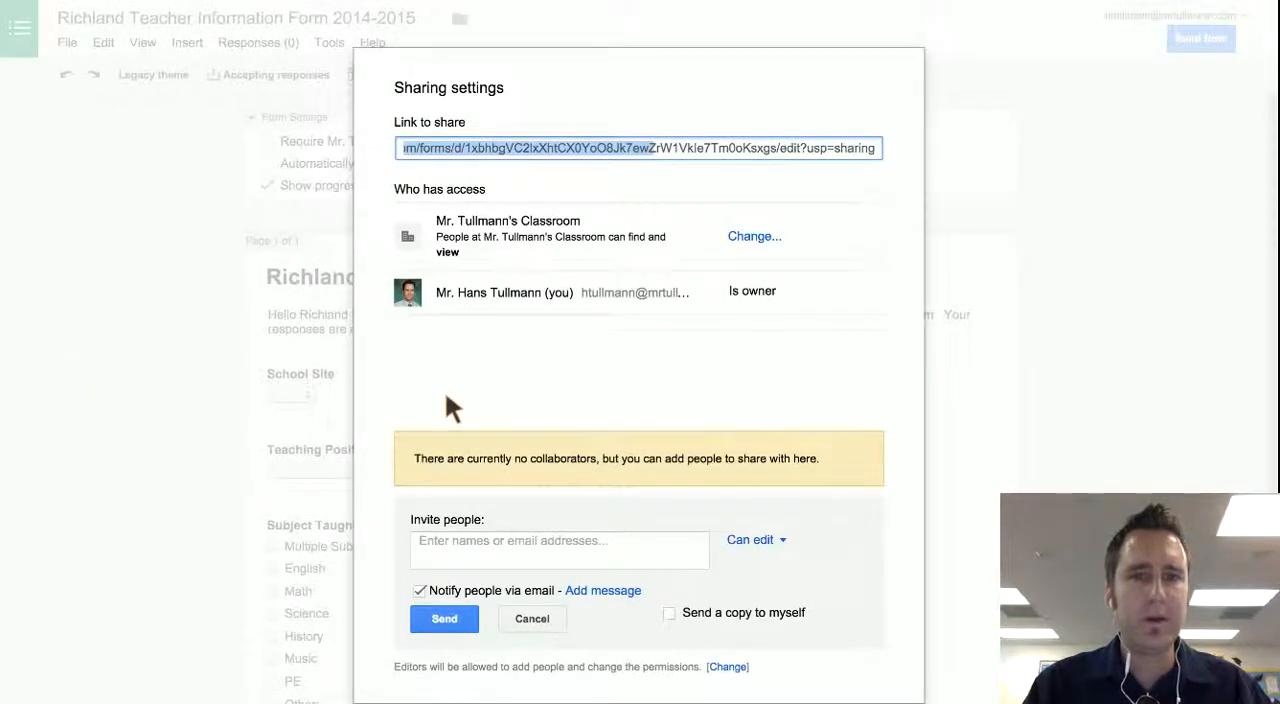
pyautogui.moveTo(700, 255)
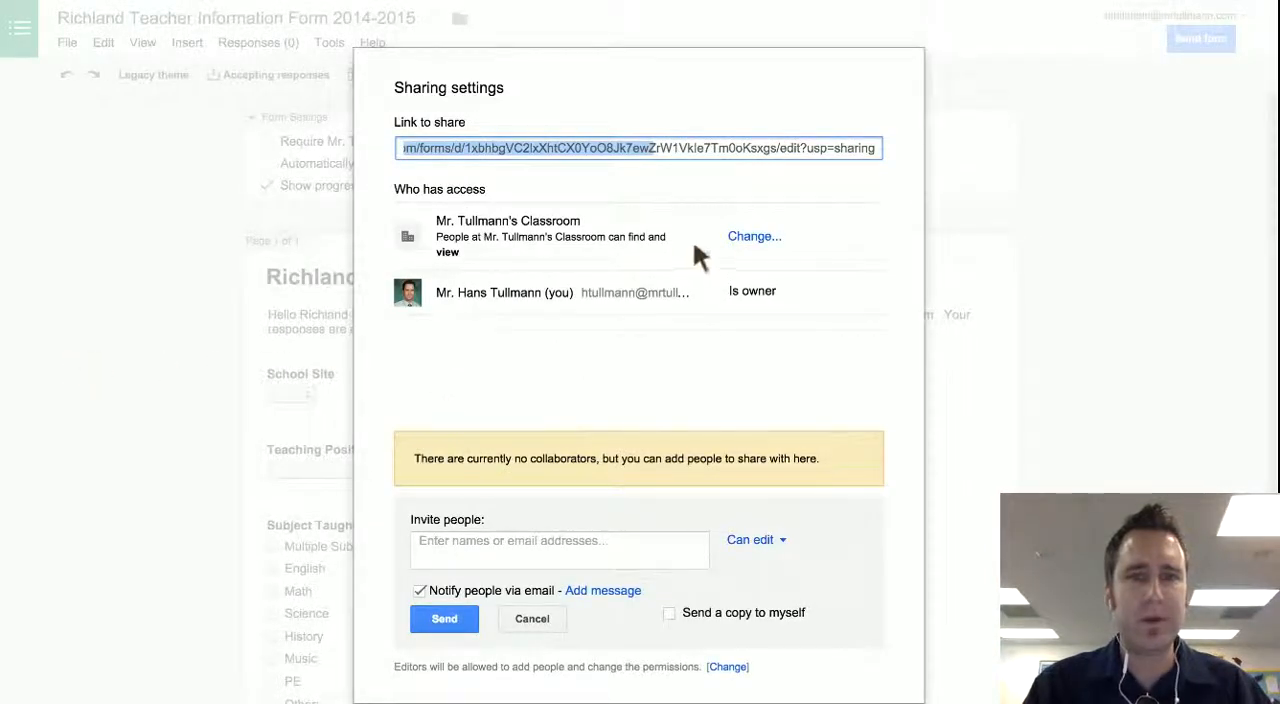
pyautogui.click(754, 236)
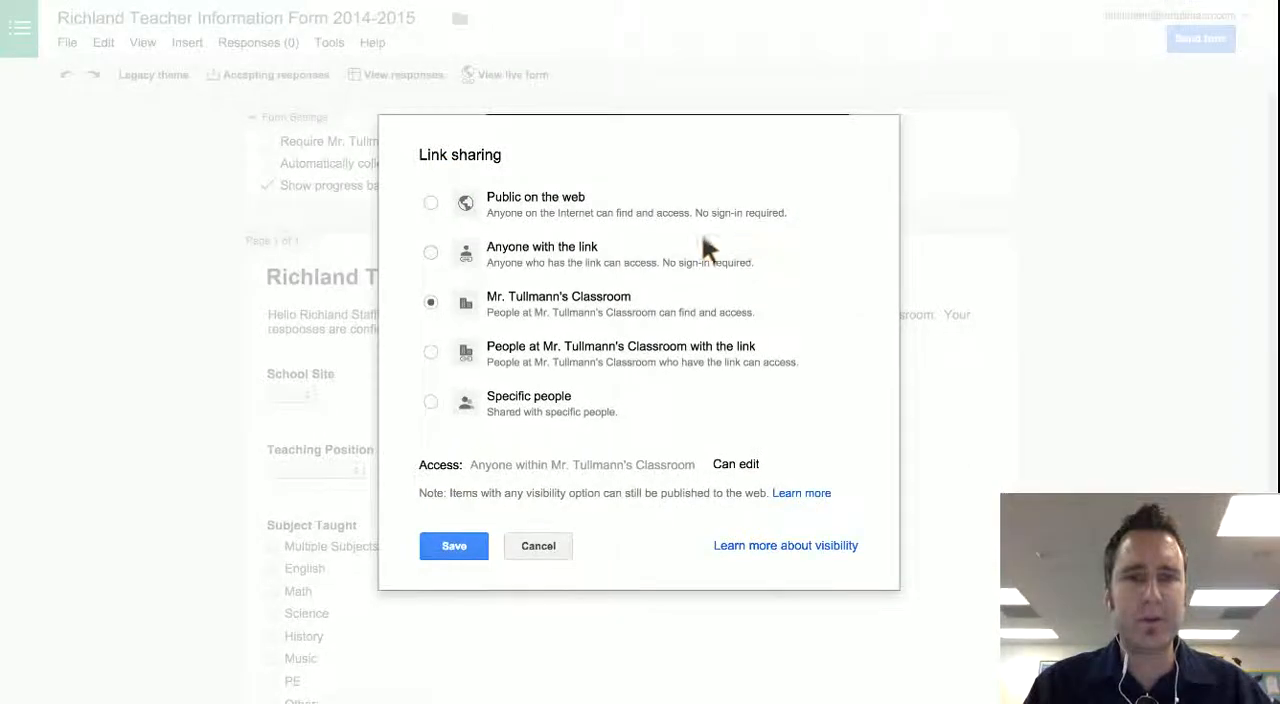
pyautogui.click(430, 252)
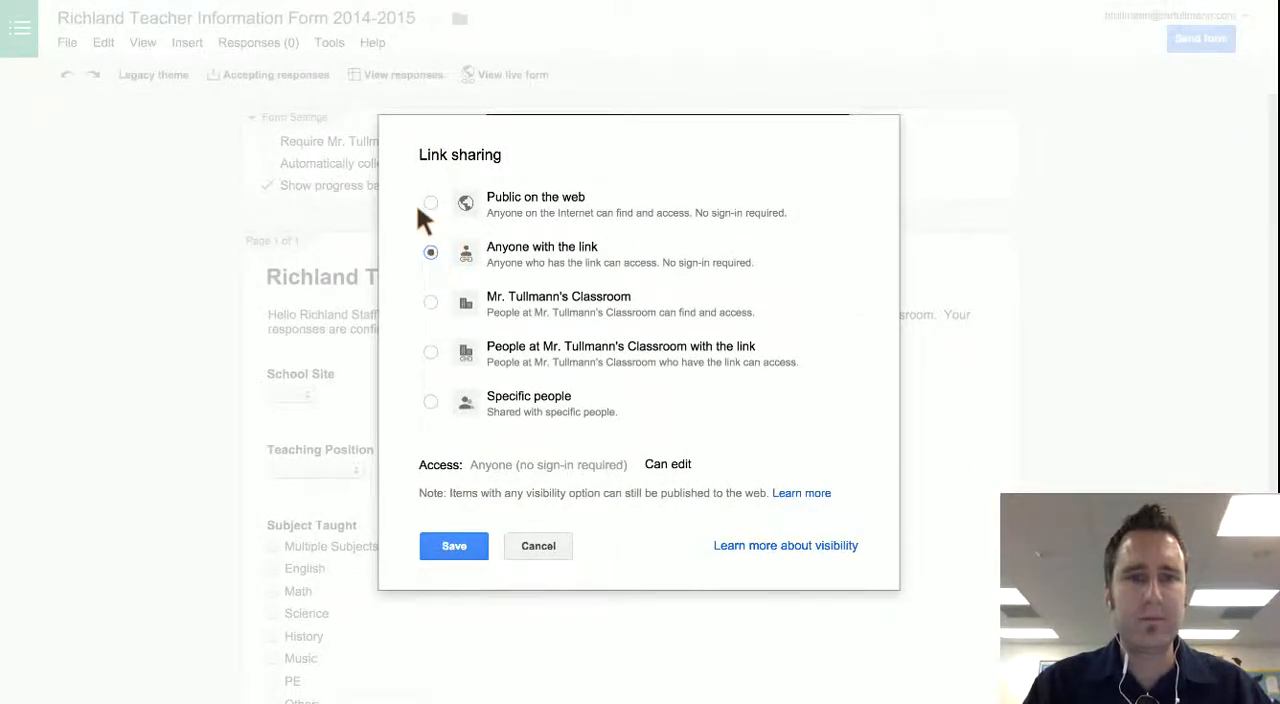
pyautogui.click(453, 546)
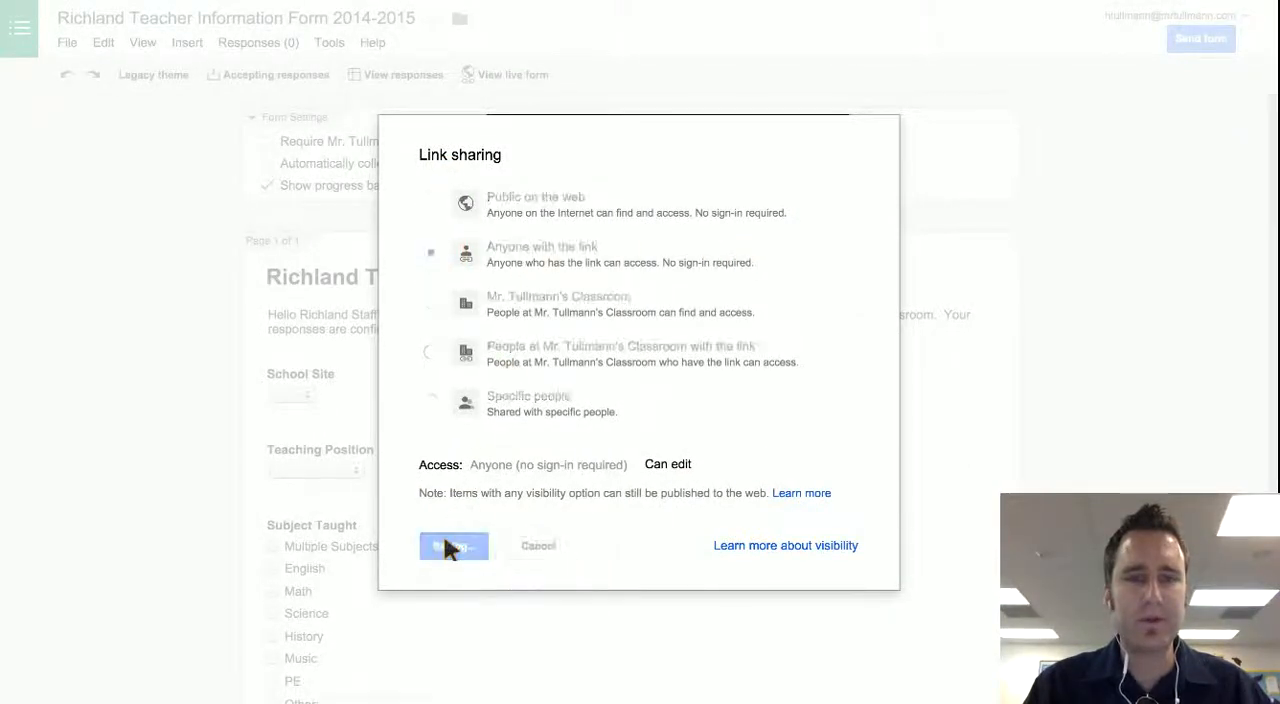
pyautogui.click(453, 546)
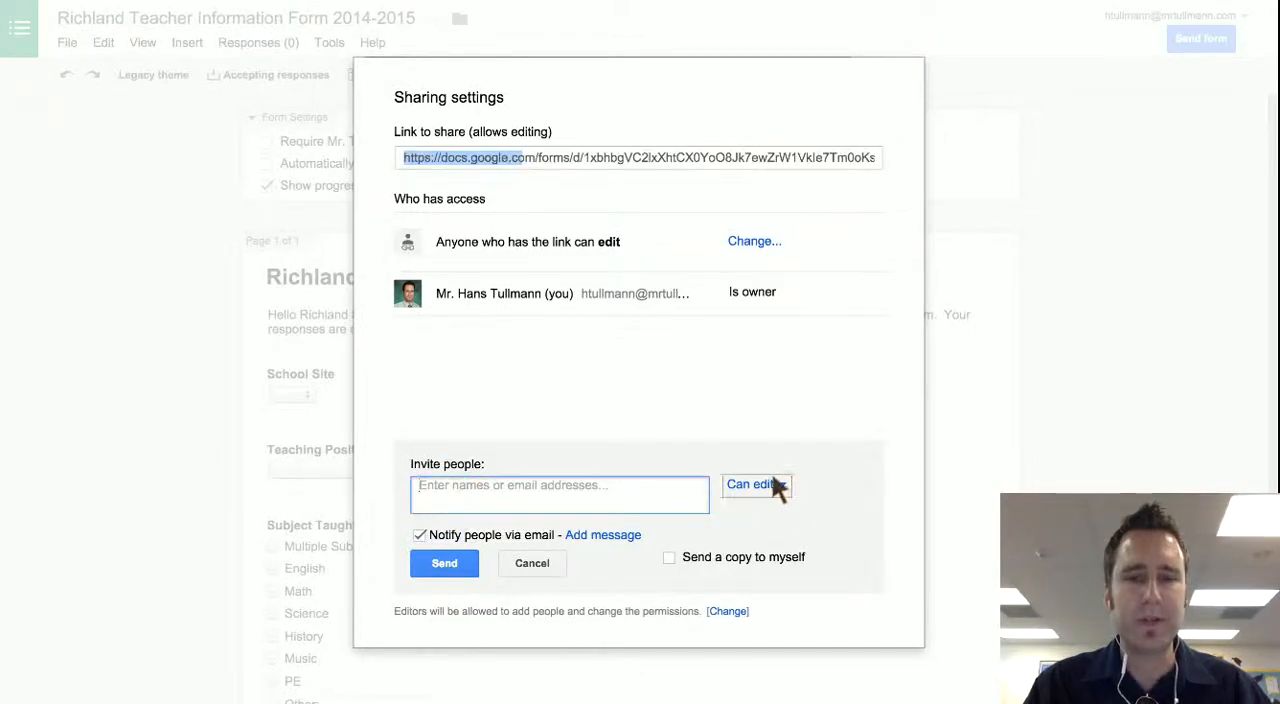
# Confirm access reads 'Anyone who has the link can edit' and invitees are set to Can edit.
pyautogui.click(751, 484)
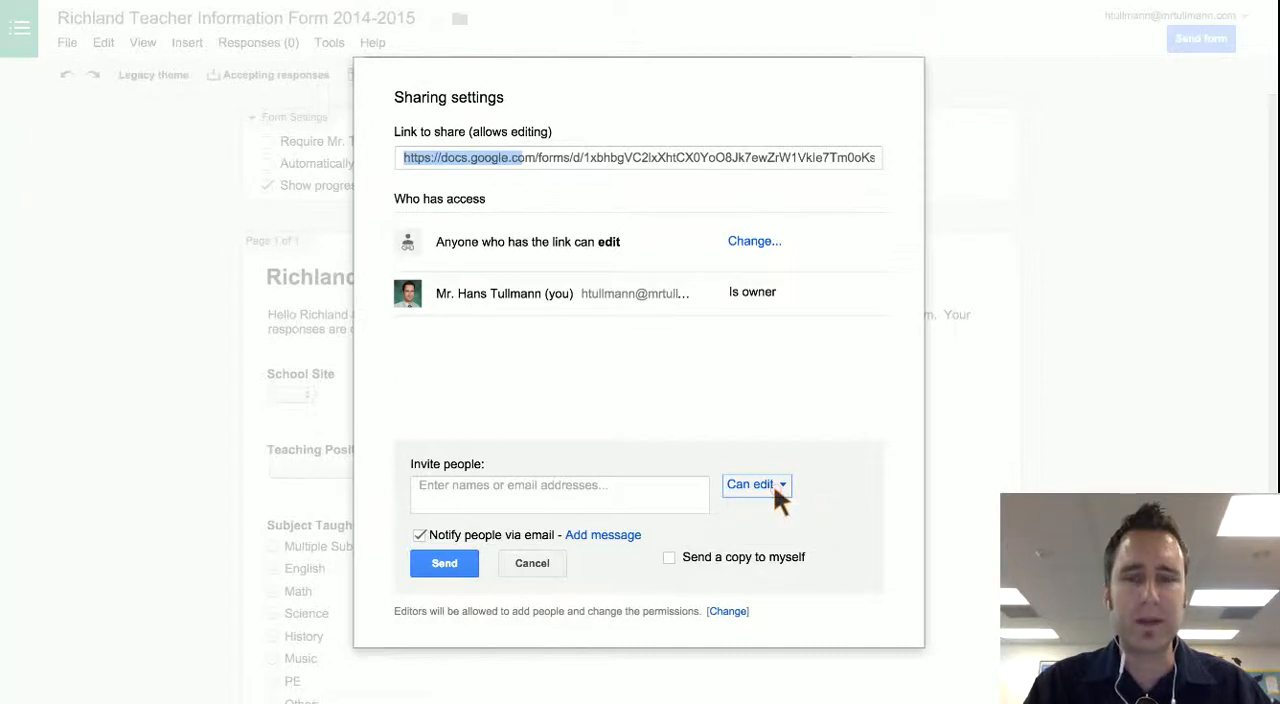
pyautogui.moveTo(498, 340)
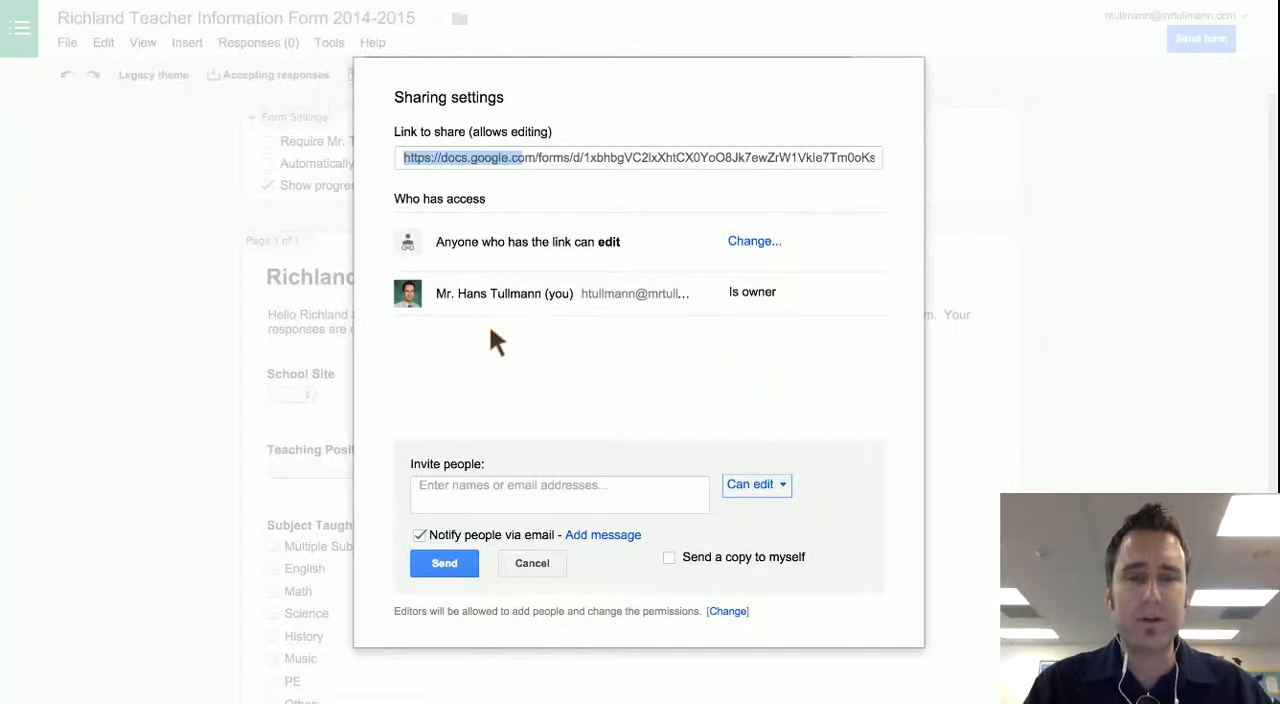
pyautogui.moveTo(762, 342)
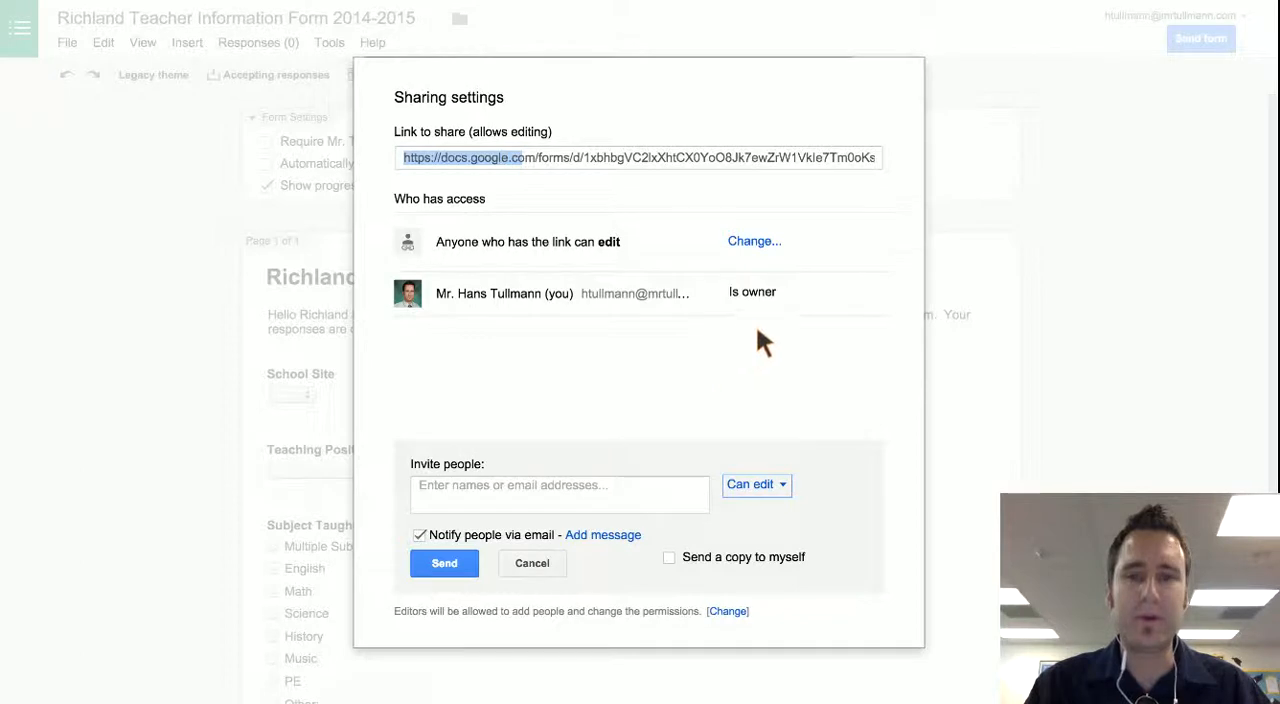
pyautogui.moveTo(780, 350)
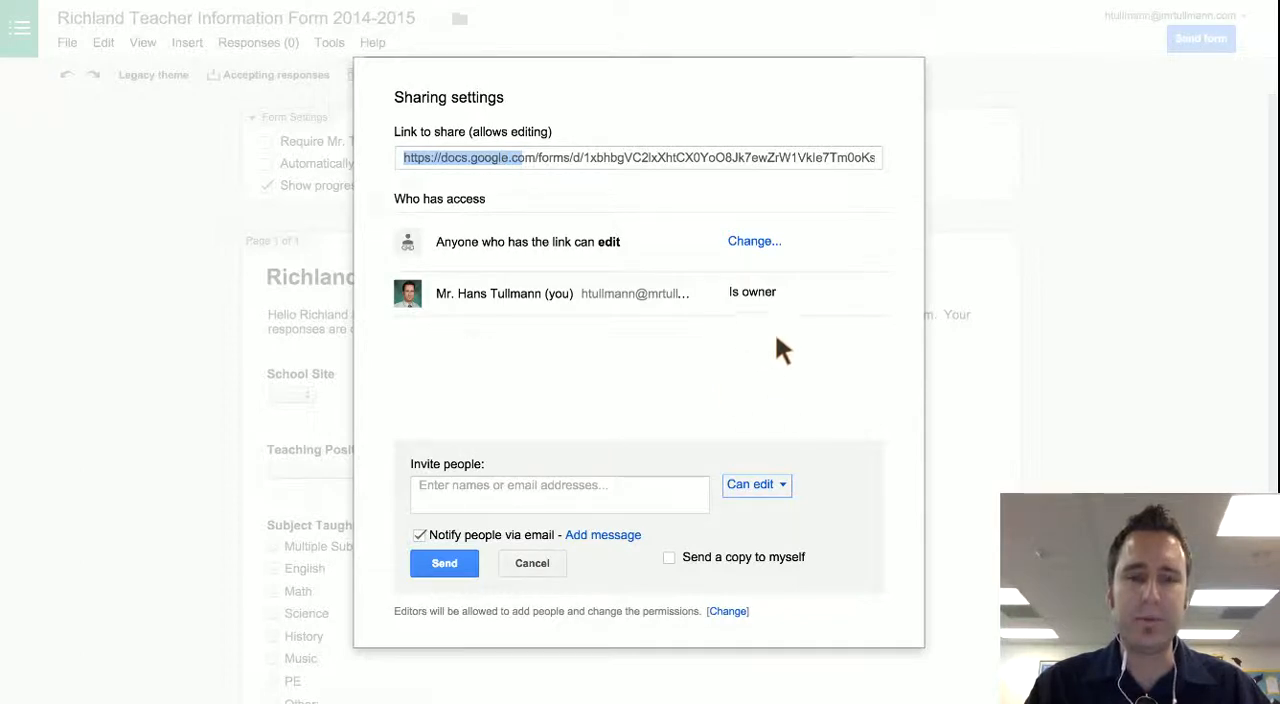